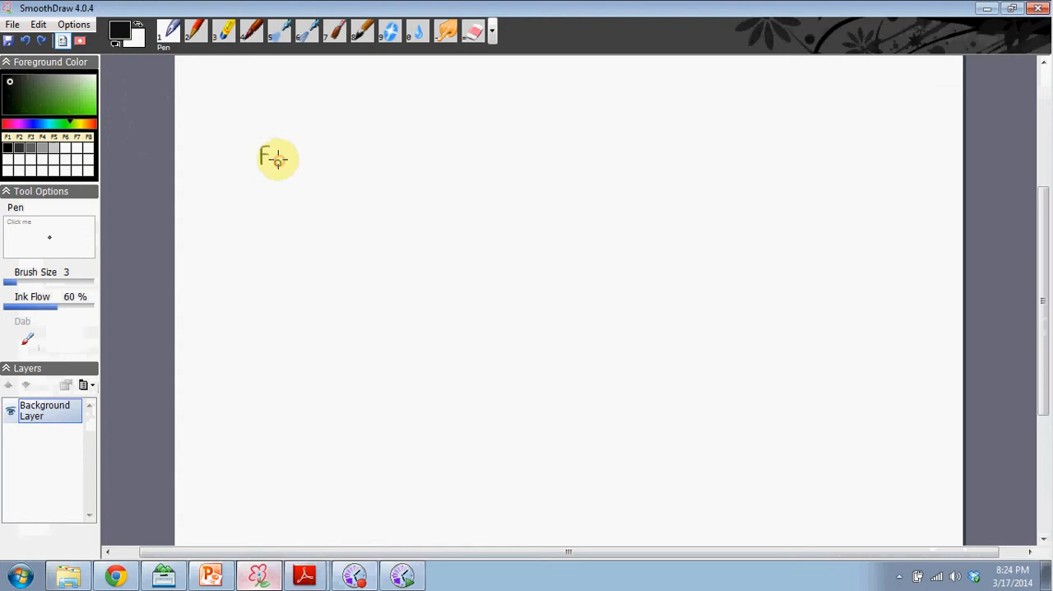
Step: Handwrite 'Foreland basin → basin along the margin of a MTN range' over two lines
drag(271, 156, 448, 157)
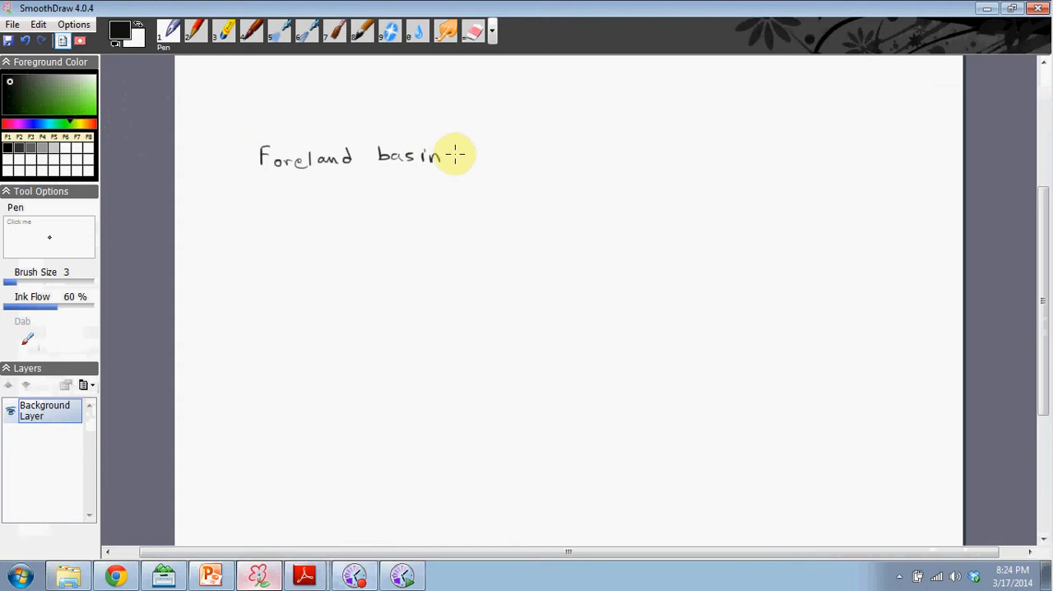
drag(457, 154, 584, 155)
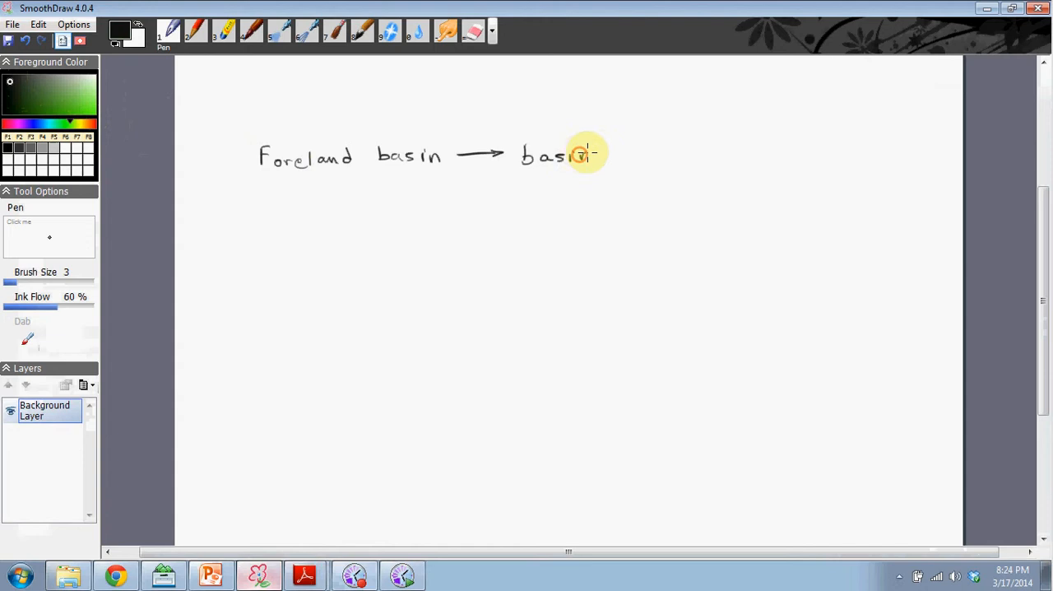
drag(593, 155, 790, 161)
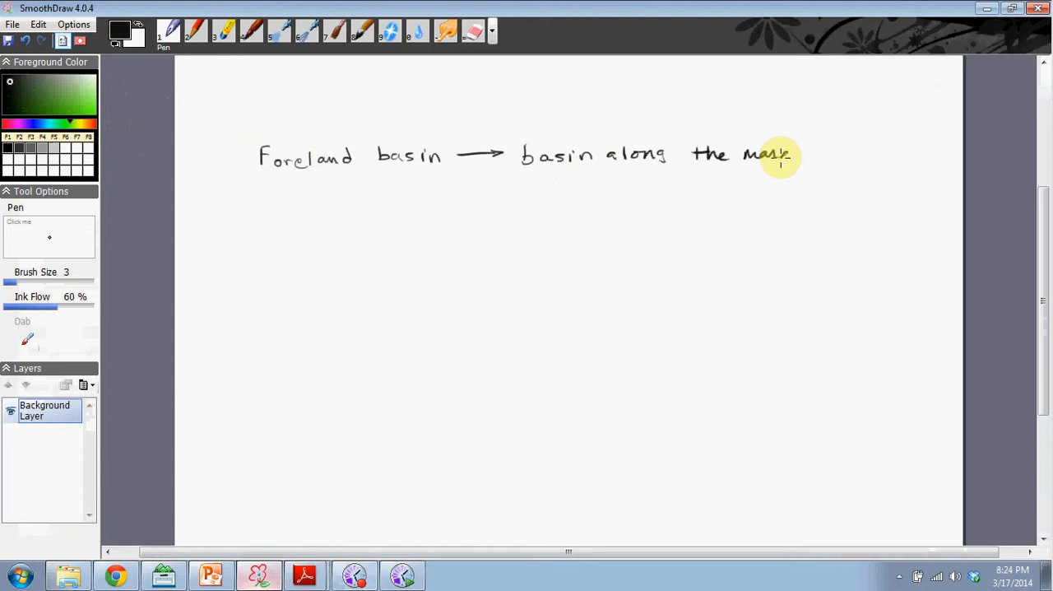
drag(790, 156, 629, 184)
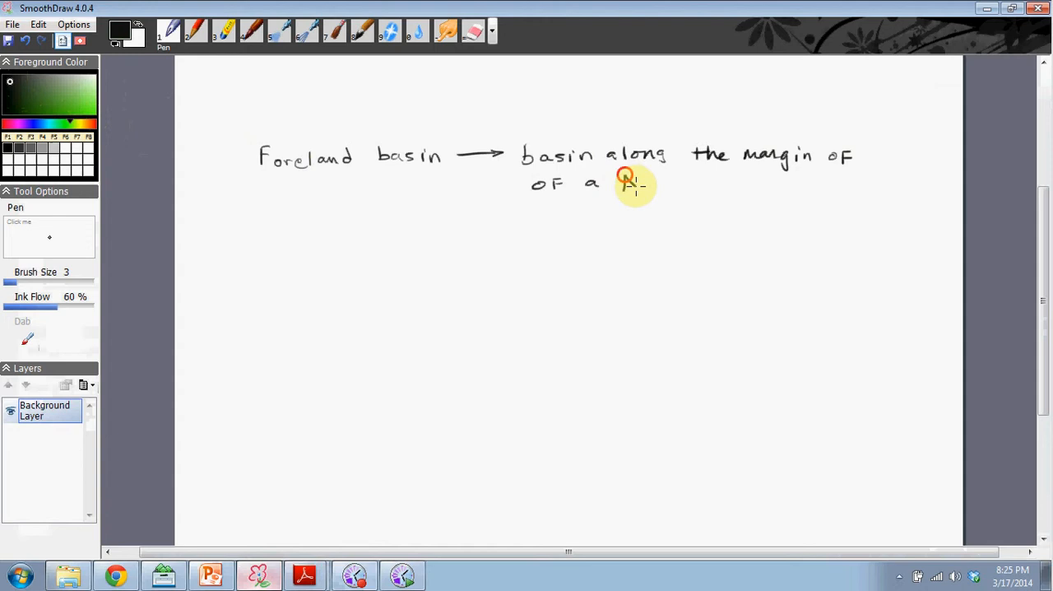
drag(625, 181, 774, 187)
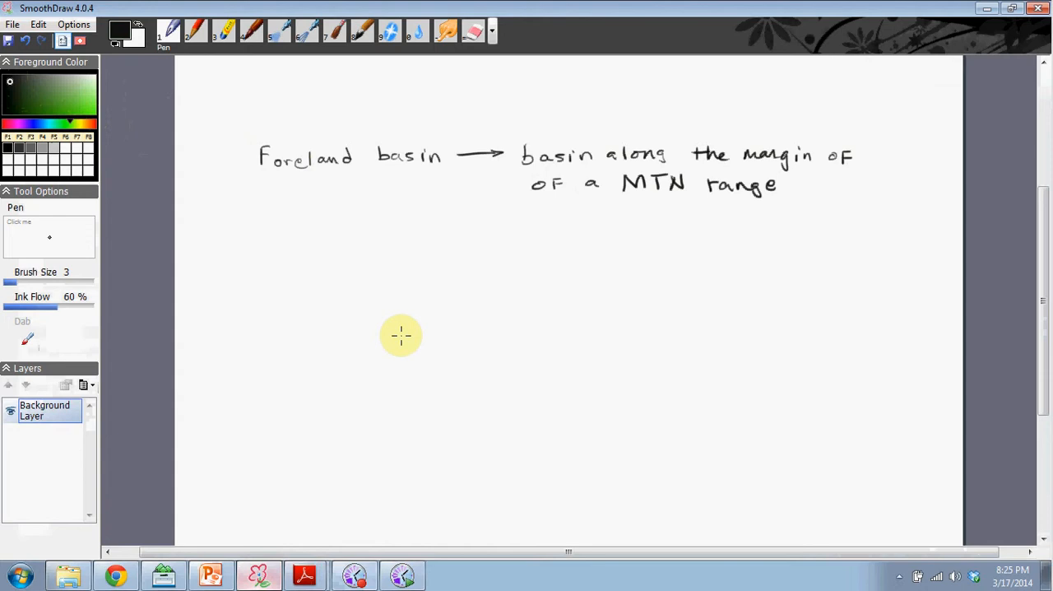
Step: Sketch jagged mountain outlines, a downward arrow, the curving basin and its foreland basin label
drag(398, 342, 497, 265)
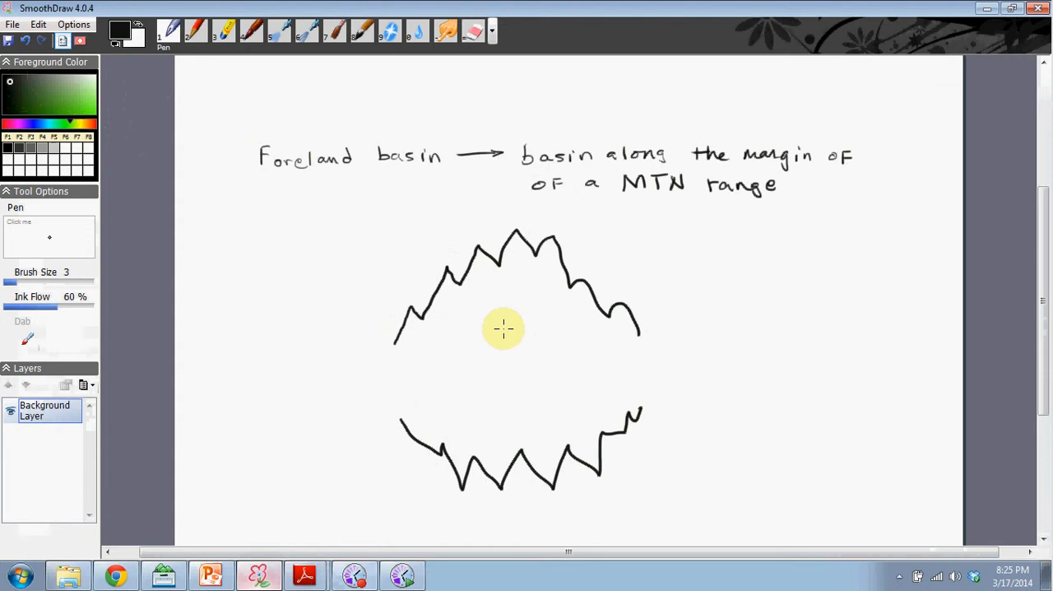
drag(510, 362, 510, 395)
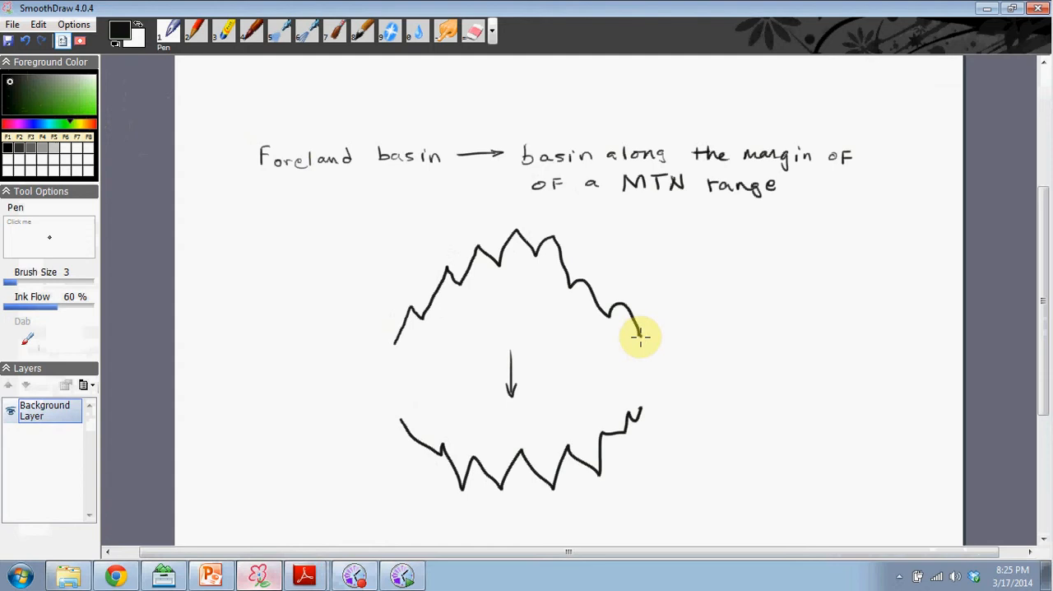
drag(638, 338, 687, 328)
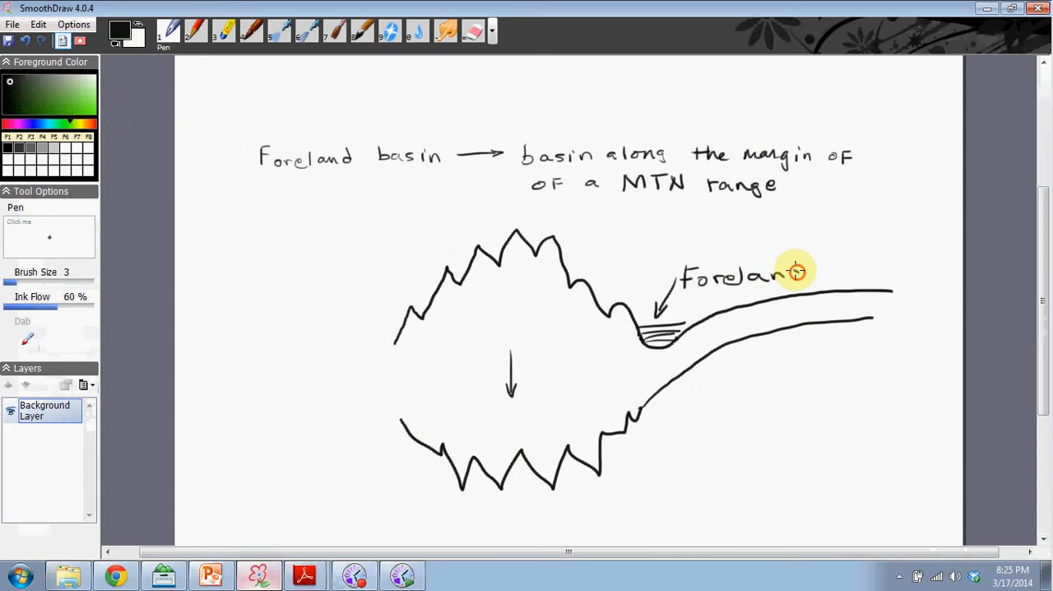
drag(803, 271, 902, 277)
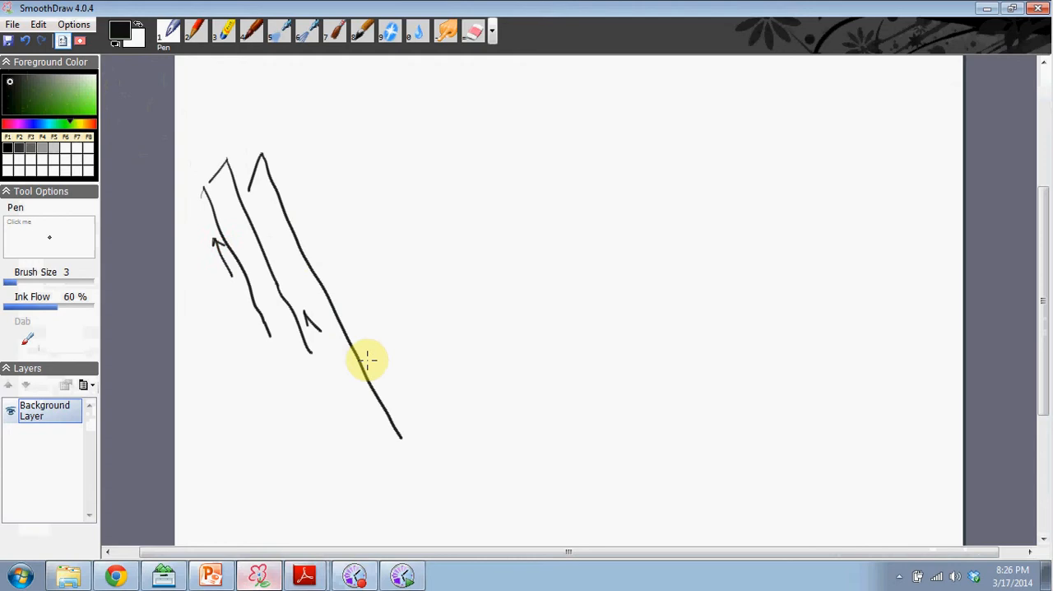
Step: Draw the steep front line beside the slanted fault lines
drag(365, 358, 803, 221)
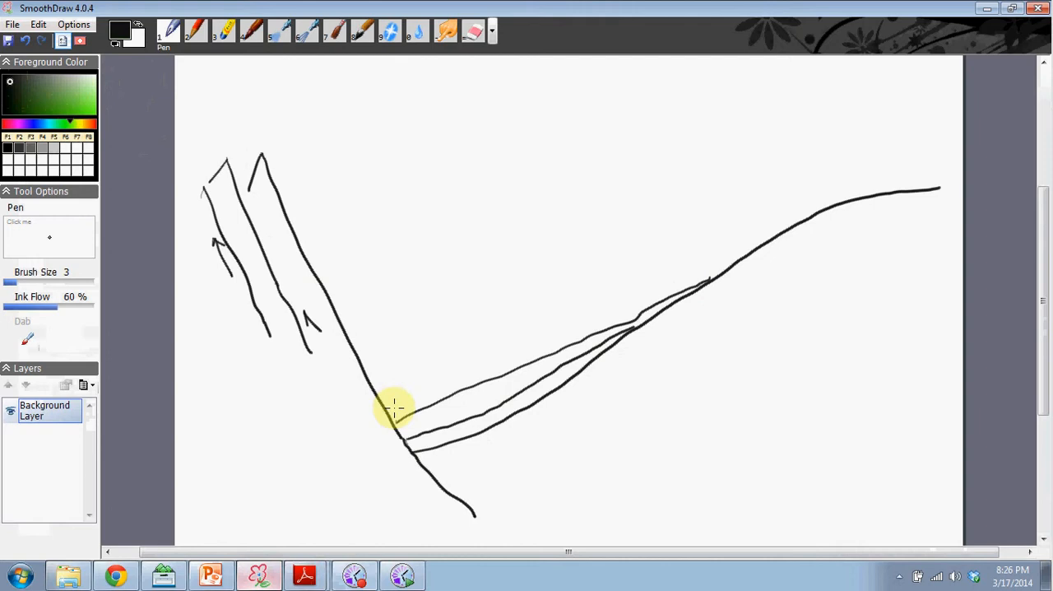
Step: Add layer lines in the basin wedge and paint a thick green organic-rich bed along one
drag(395, 403, 650, 283)
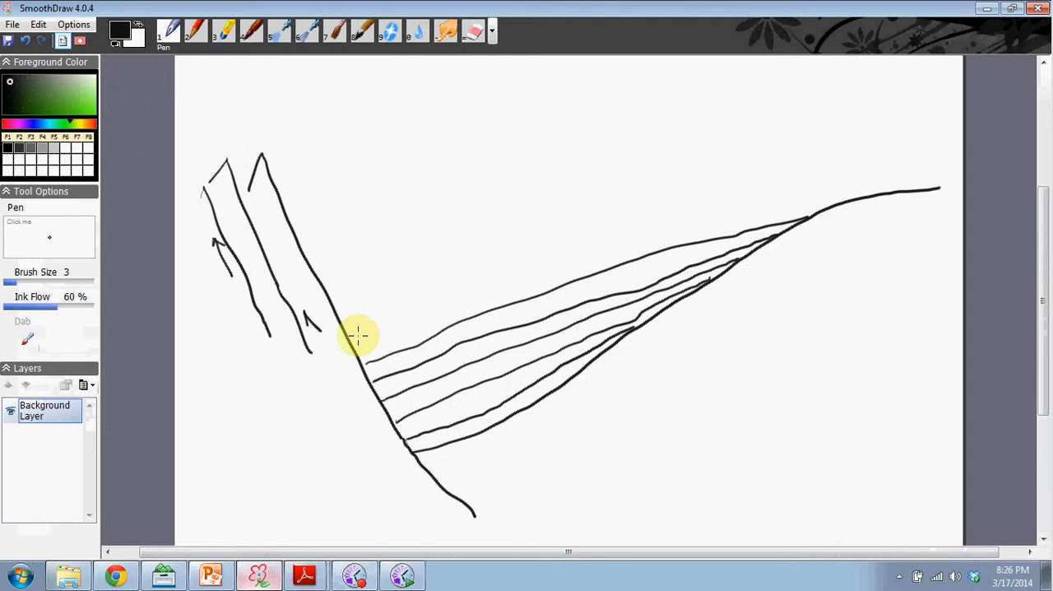
drag(359, 338, 790, 213)
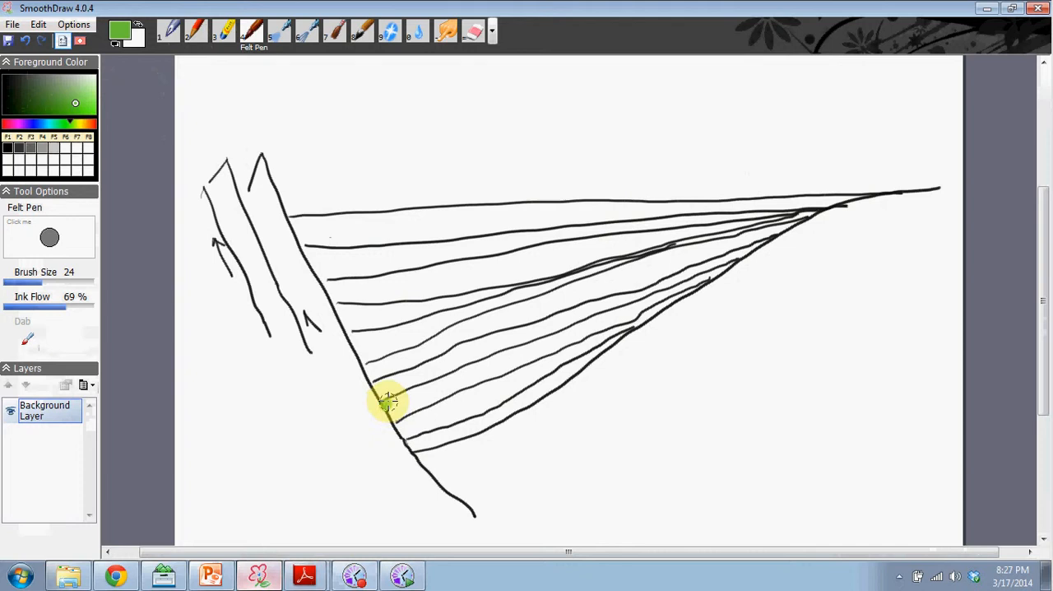
drag(387, 403, 732, 260)
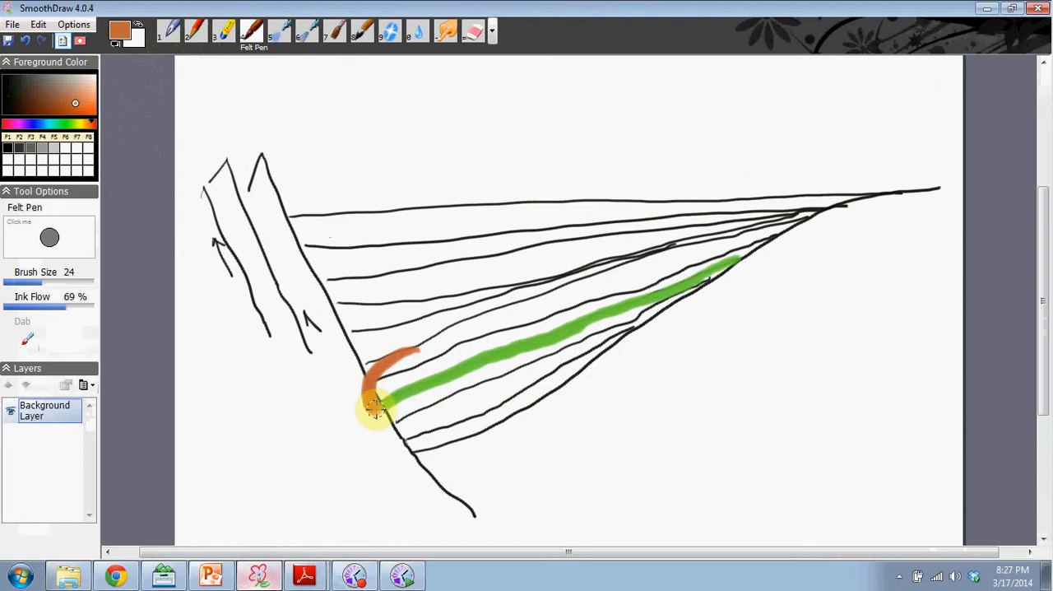
Step: Circle the green bed's lower end in thin orange for the oil kitchen, then choose blue
click(167, 30)
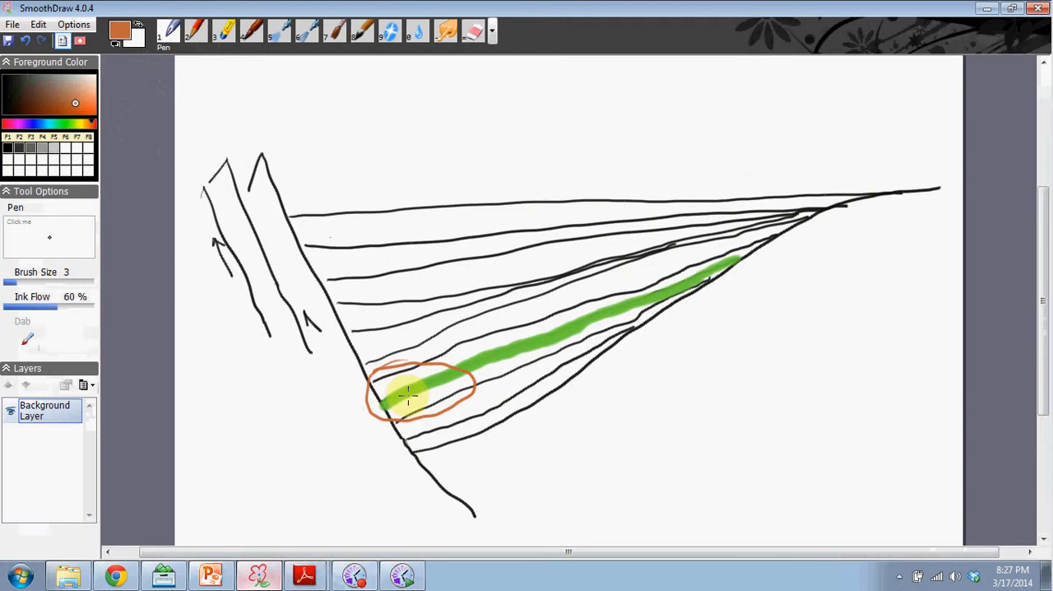
drag(408, 394, 411, 411)
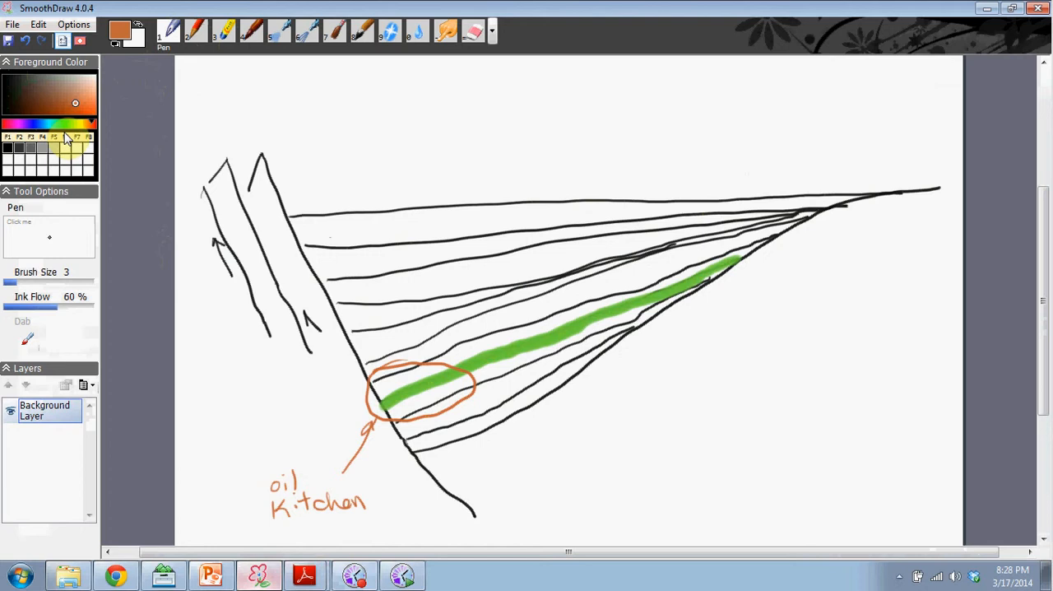
click(85, 92)
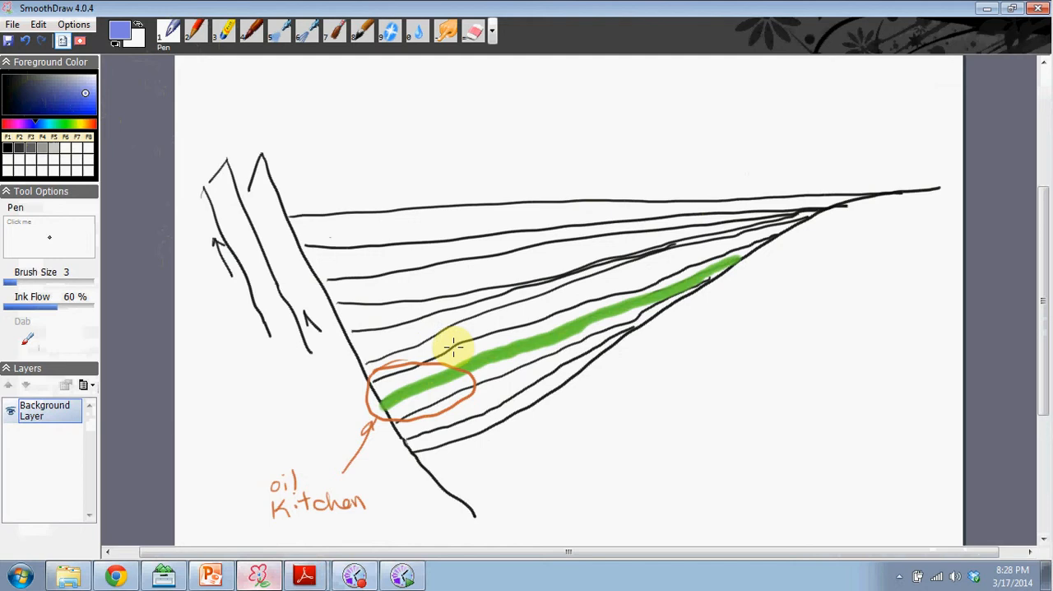
mouse_move(469, 346)
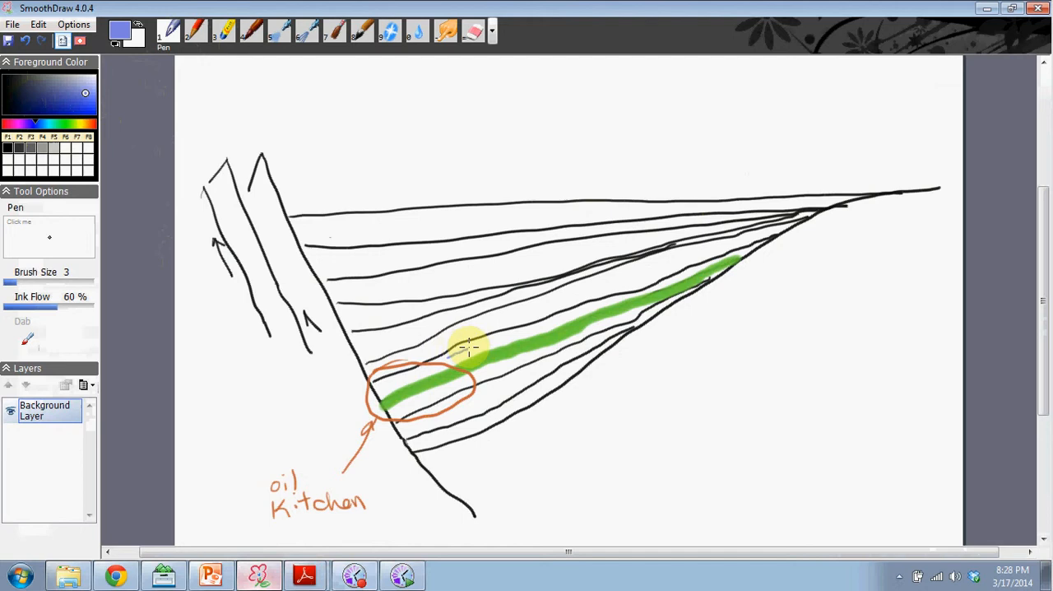
Step: Draw blue migration arrows up-dip along the green bed
drag(468, 346, 674, 280)
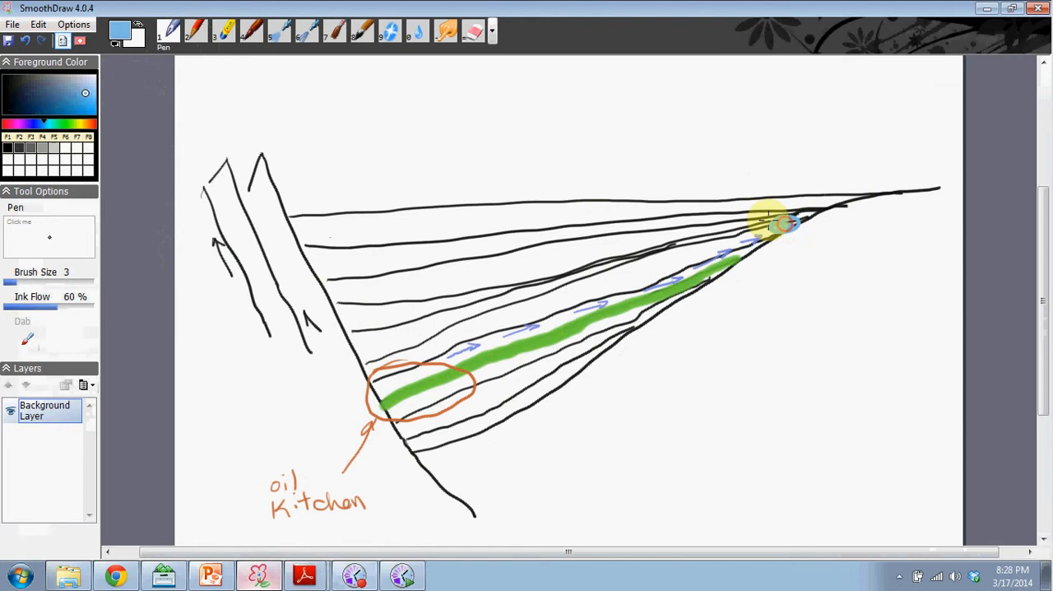
mouse_move(249, 76)
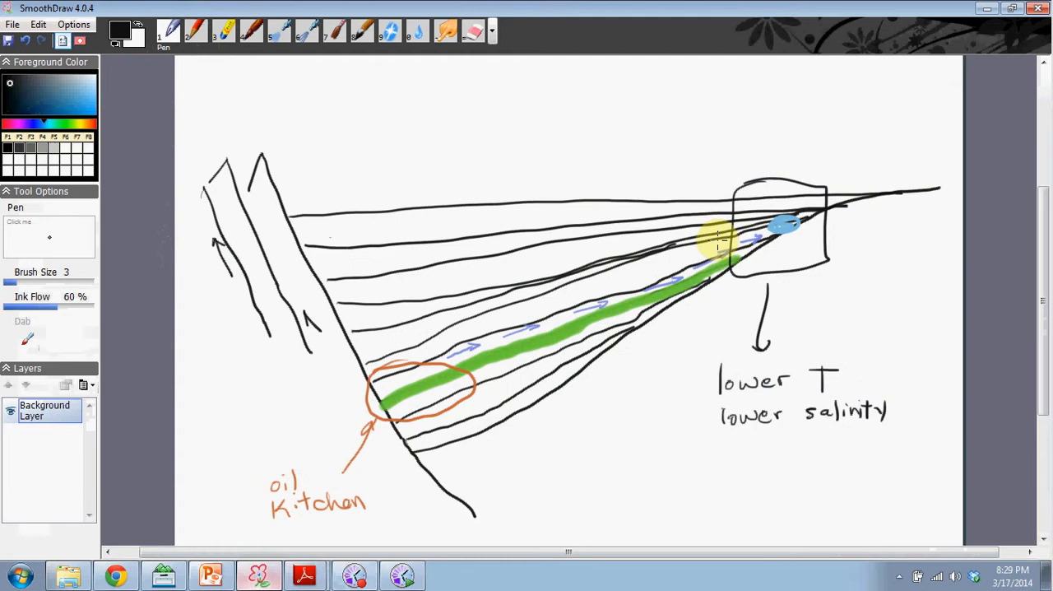
Step: Box the 'lower T lower salinity' note and add dark marks near the blue spot
drag(721, 244, 744, 227)
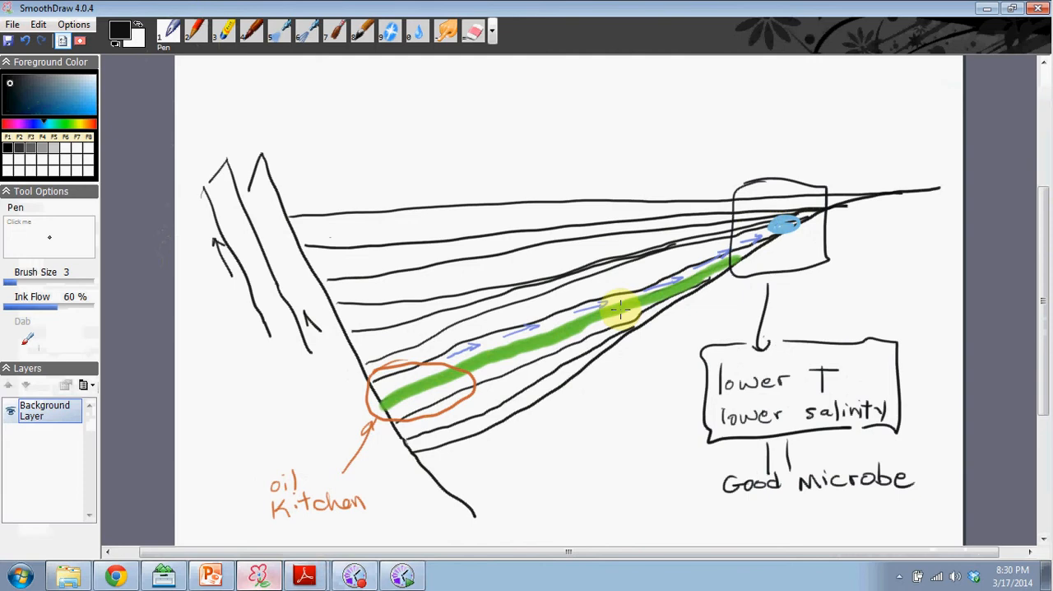
drag(622, 310, 765, 227)
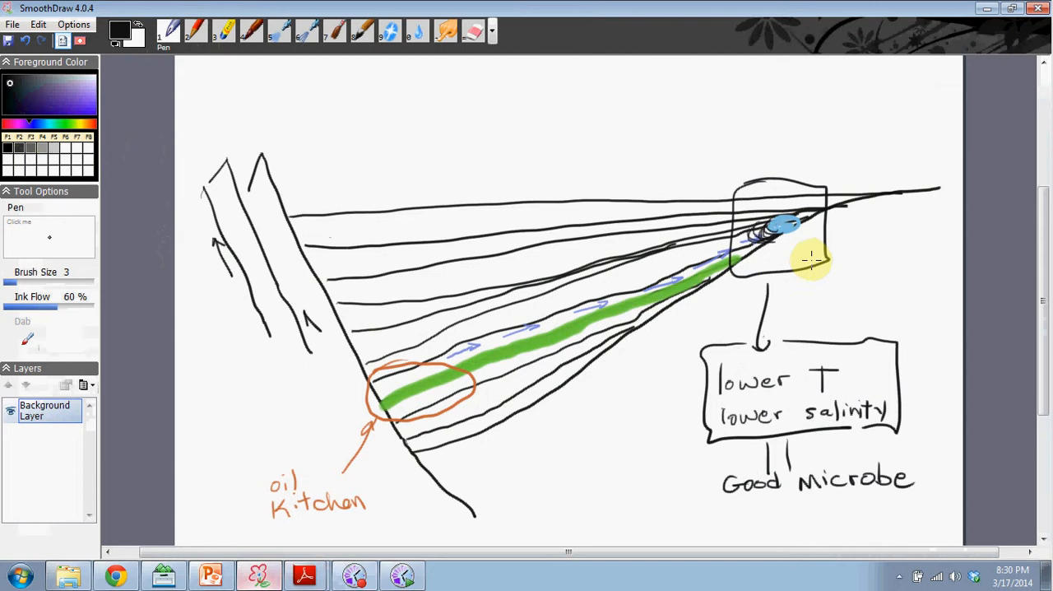
Step: Shade over the blue spot at the basin's upper end, then switch to the PowerPoint presentation
drag(810, 262, 754, 243)
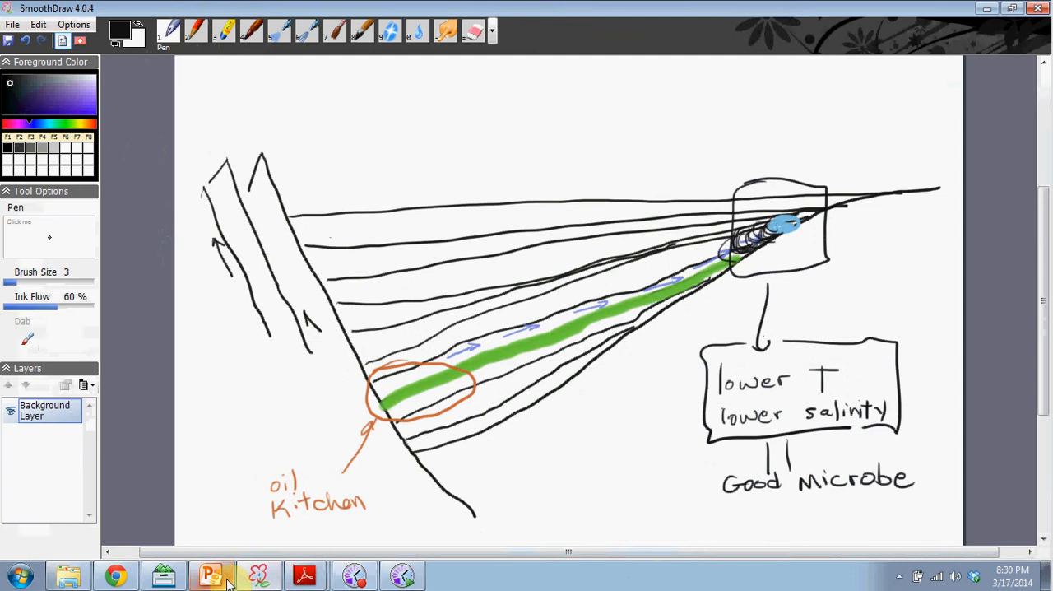
click(211, 574)
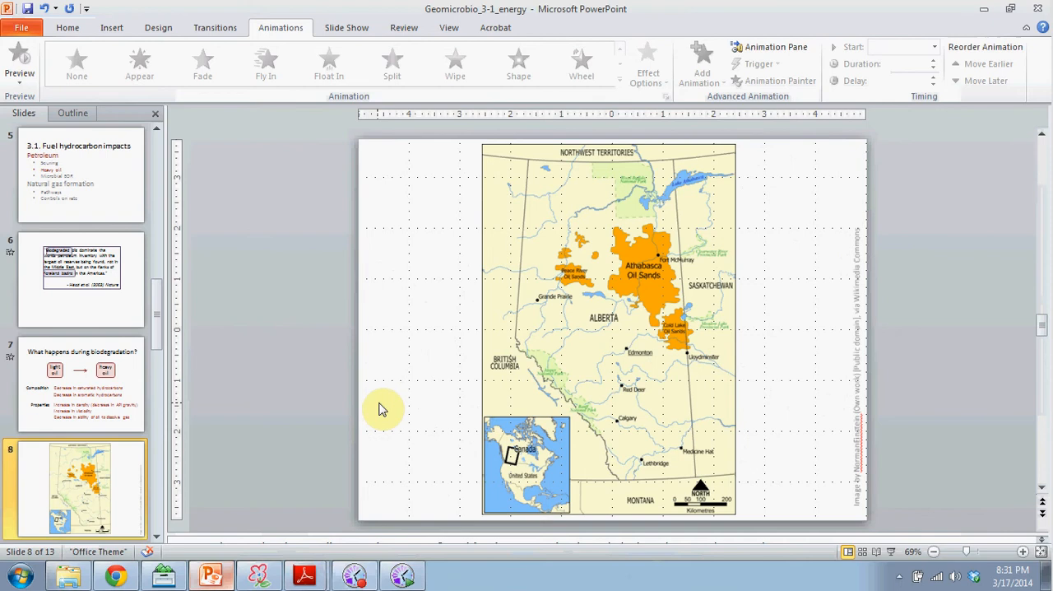